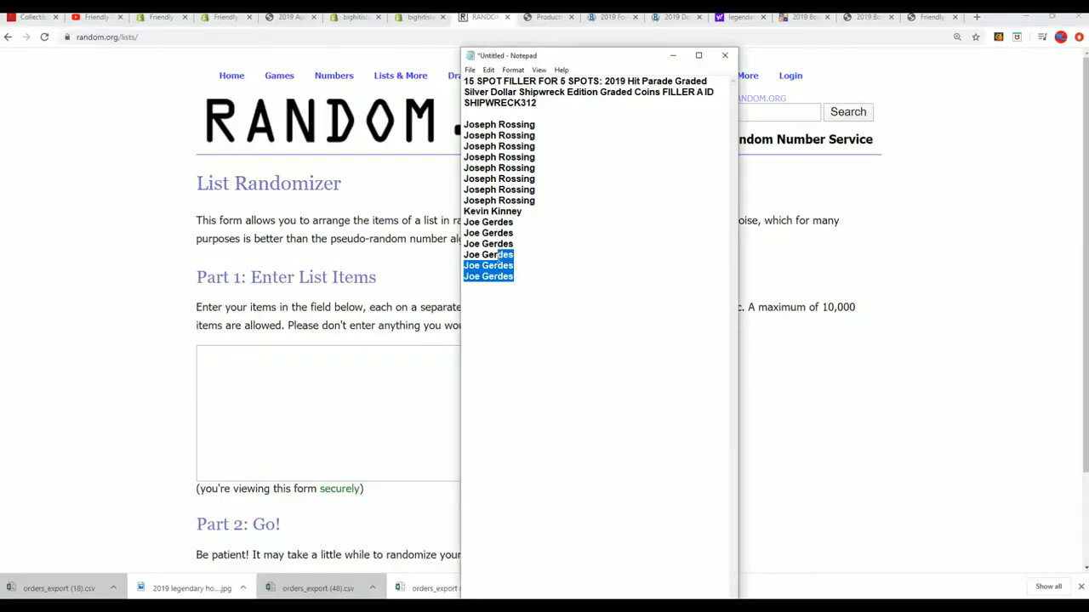
- Bring up the paste menu in the List Randomizer's empty entry field
{"action": "right_click", "coordinate": [499, 170]}
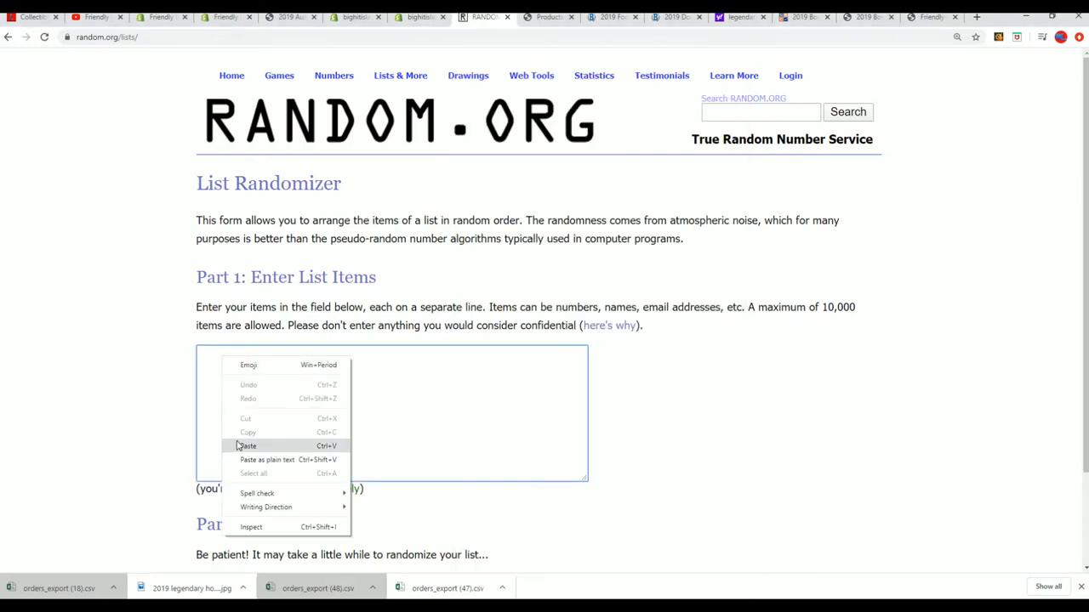
- Paste the 15 names into the randomizer and shuffle the list repeatedly
{"action": "left_click", "coordinate": [246, 446]}
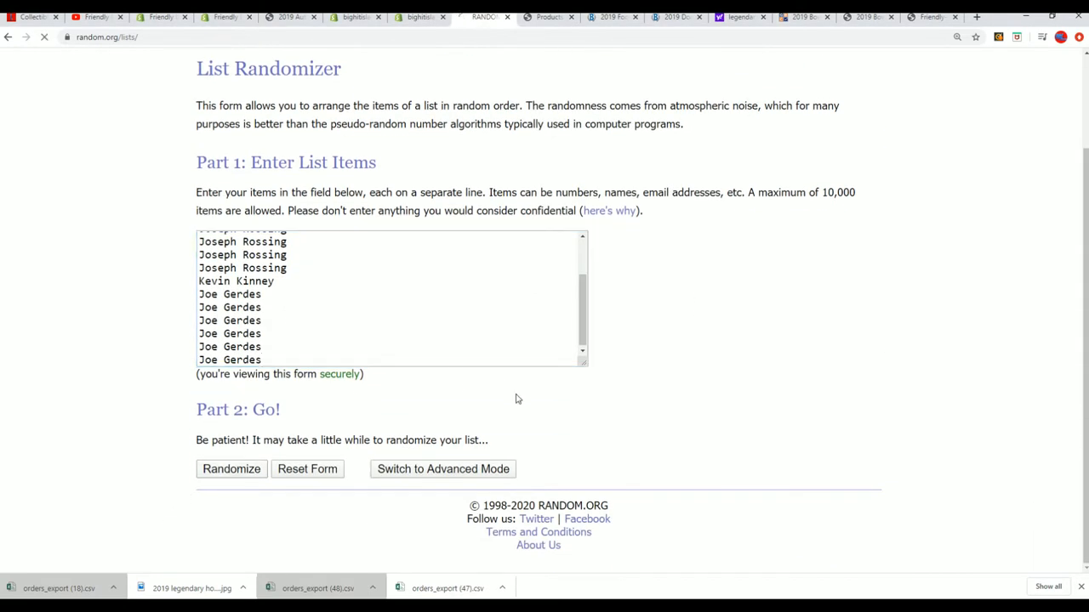
{"action": "left_click", "coordinate": [230, 468]}
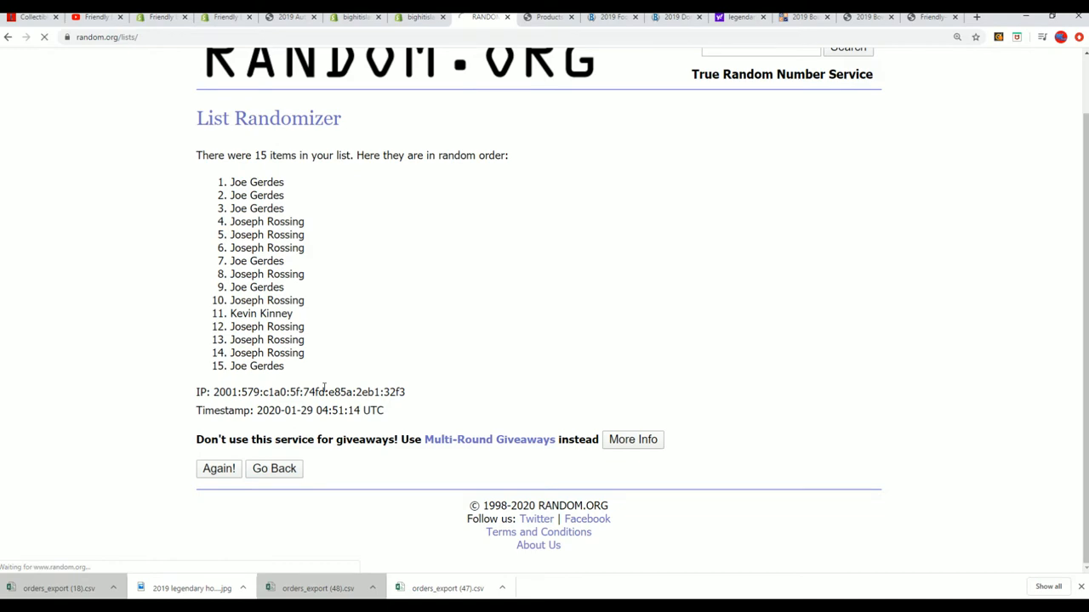
{"action": "left_click", "coordinate": [219, 469]}
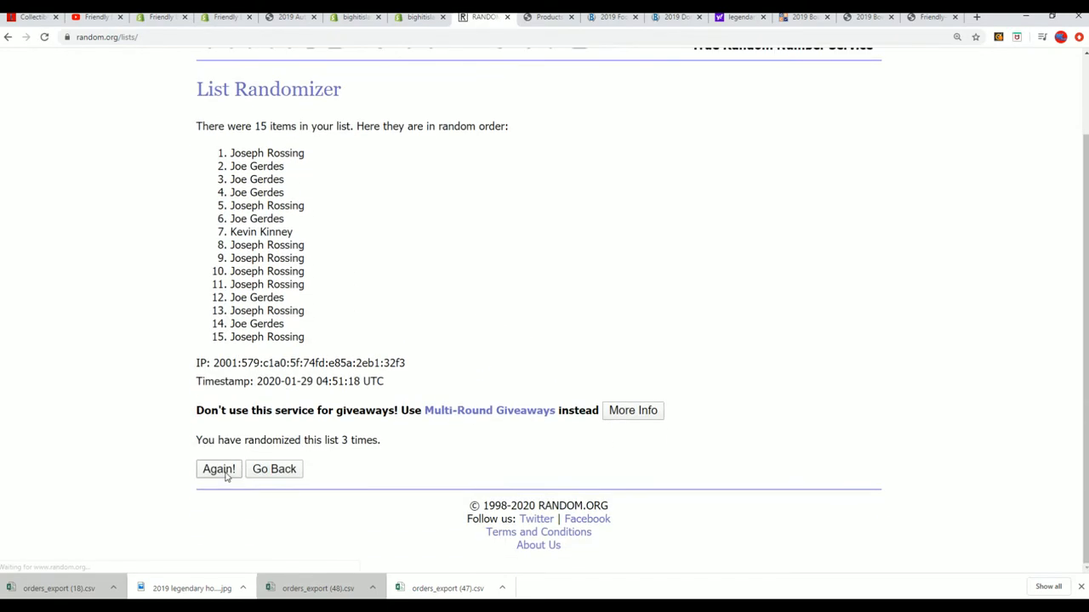
{"action": "left_click", "coordinate": [218, 469]}
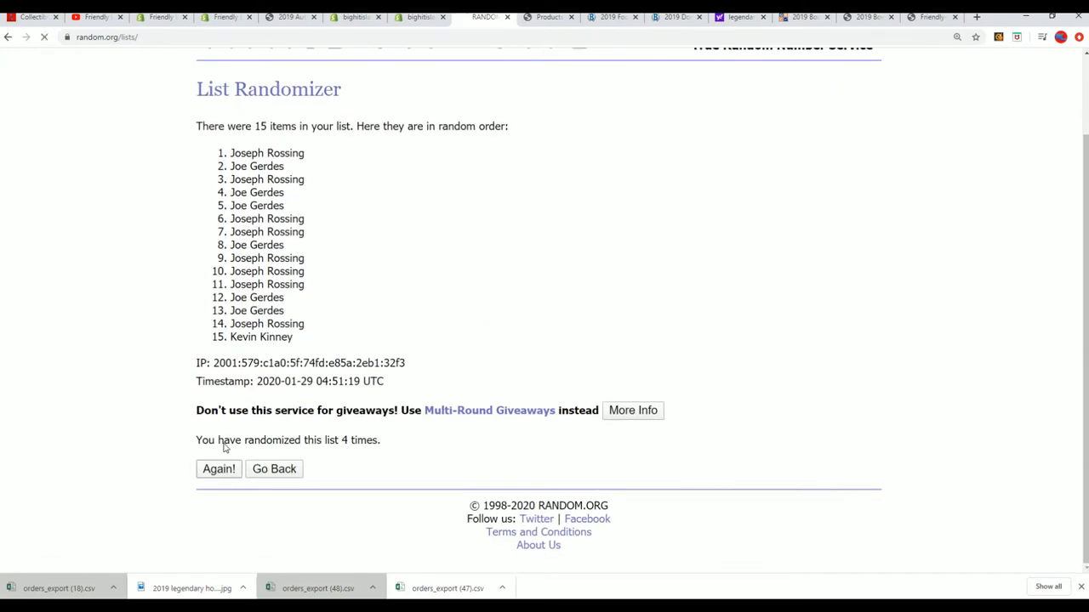
{"action": "left_click", "coordinate": [218, 468]}
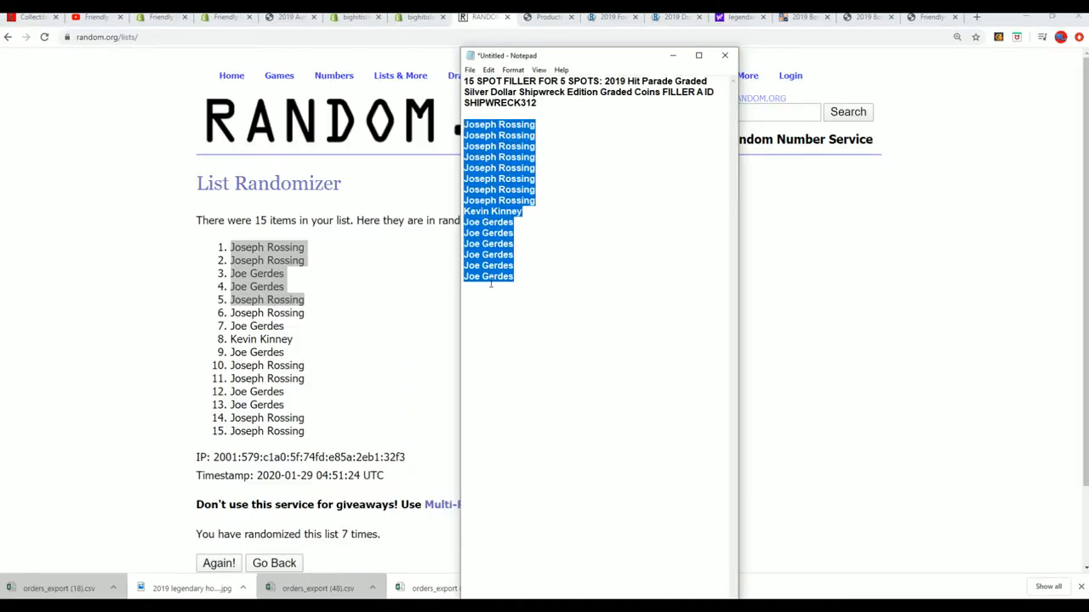
{"action": "left_click", "coordinate": [489, 289]}
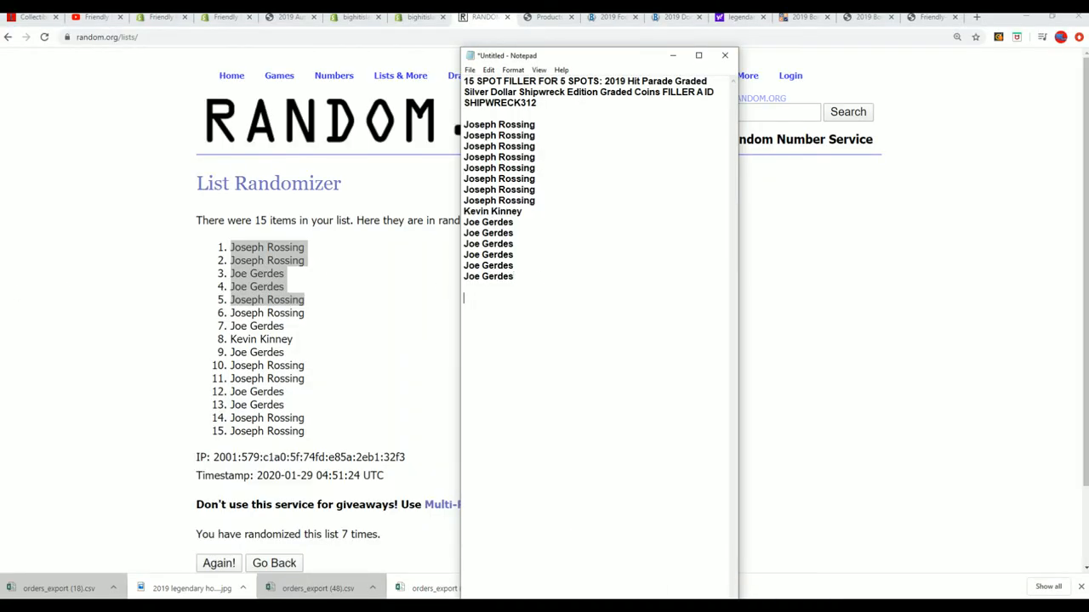
{"action": "type", "text": "Joseph Rossing"}
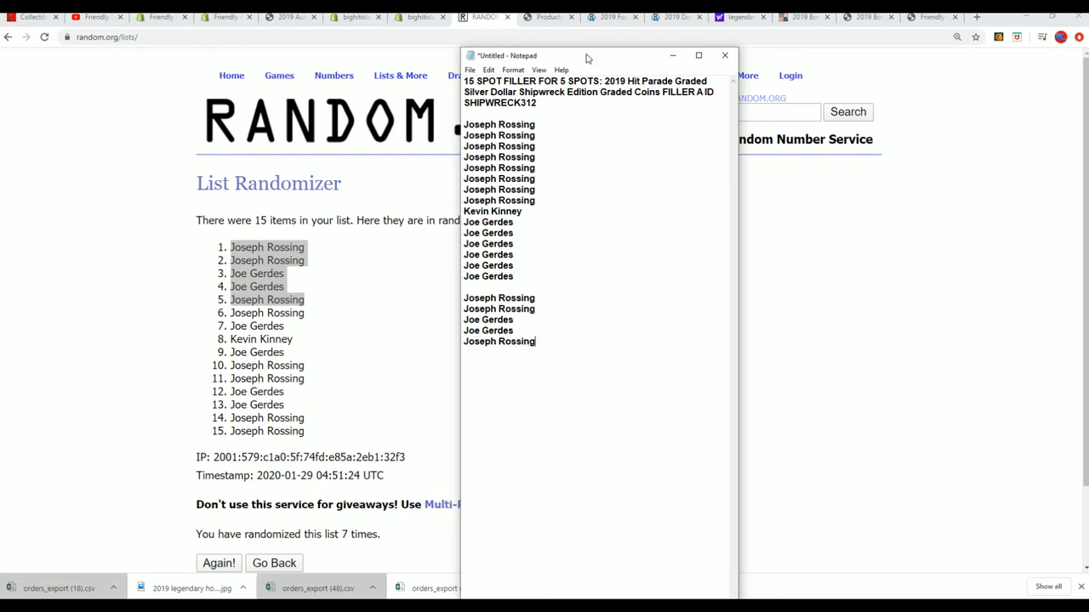